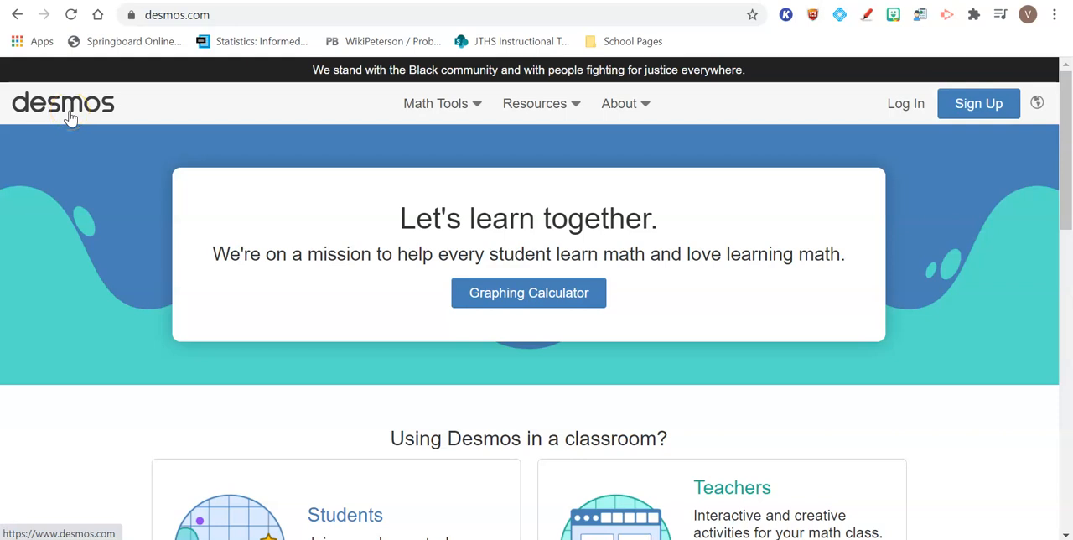
mouse_move(557, 325)
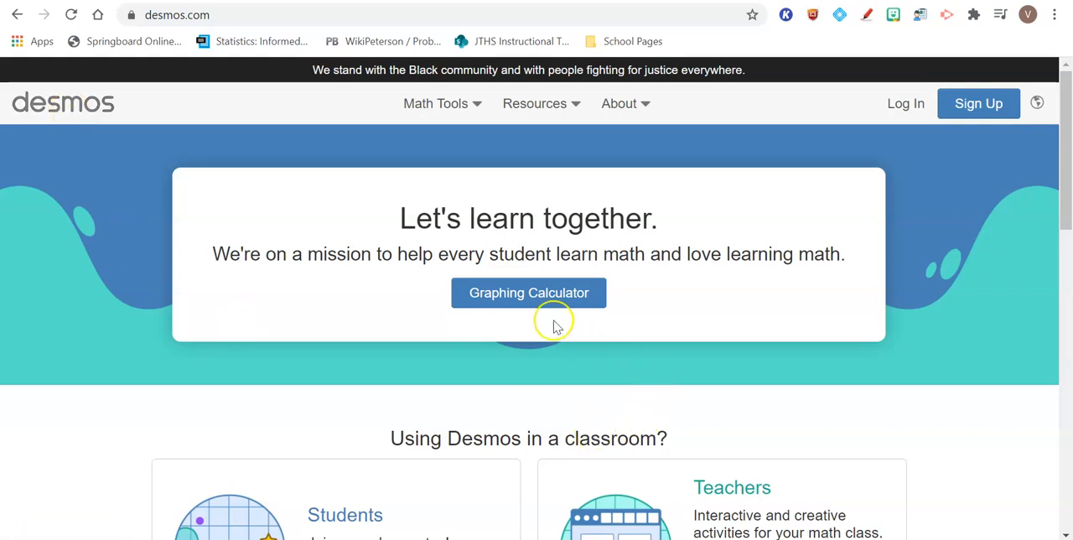
Launch a blank Untitled Graph from the Graphing Calculator button on desmos.com.
left_click(528, 291)
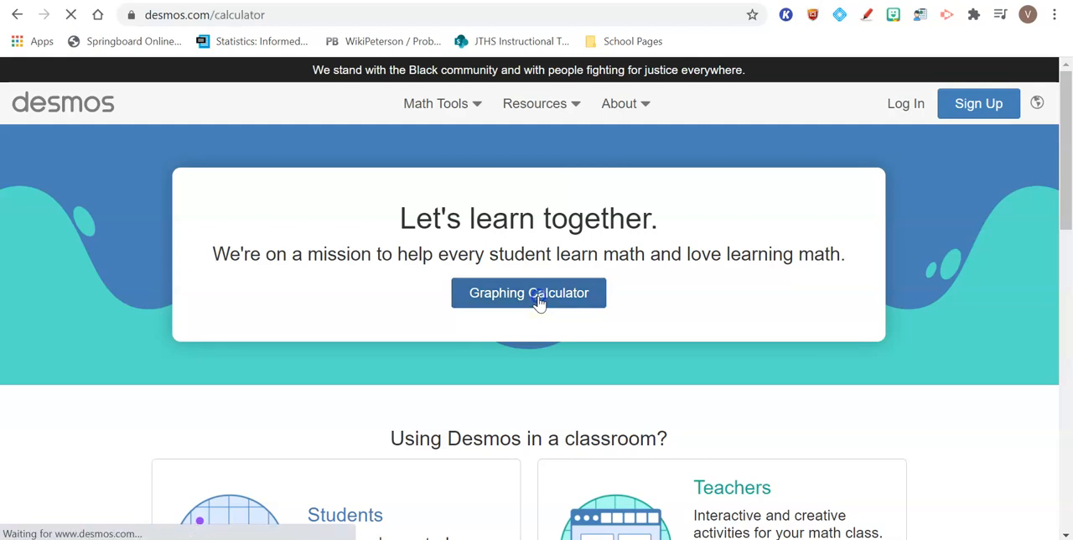
left_click(528, 292)
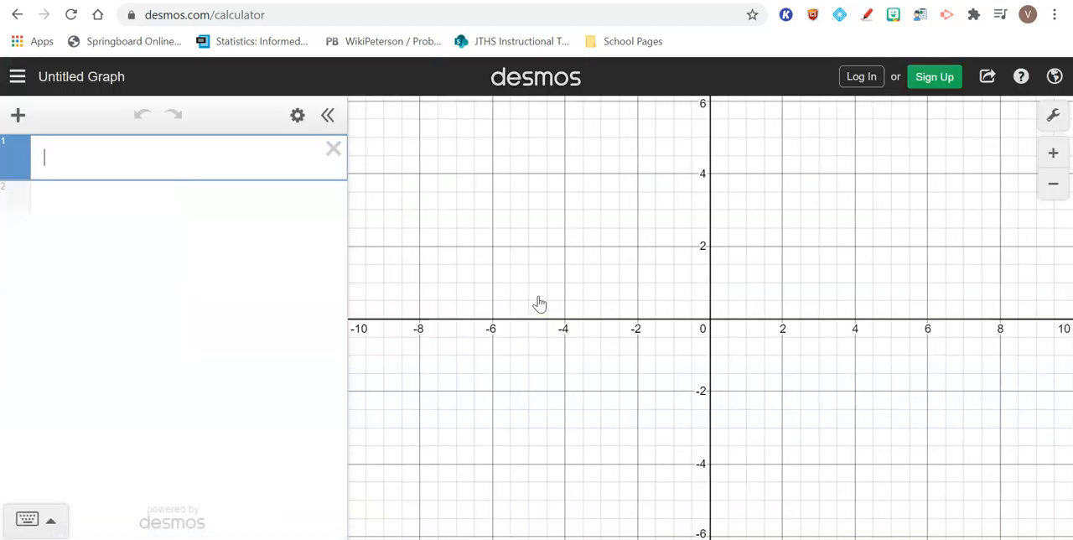
mouse_move(91, 158)
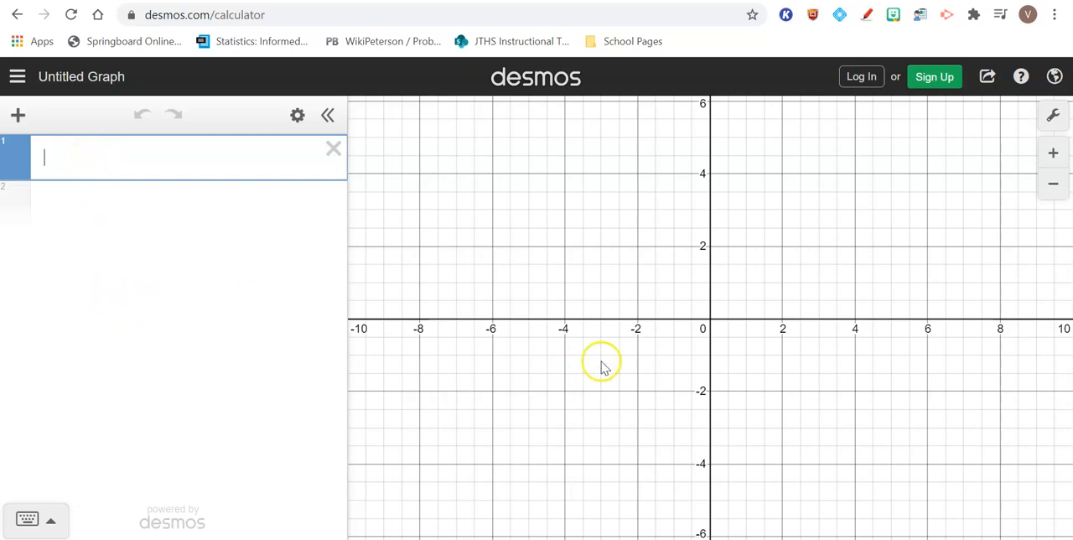
mouse_move(735, 351)
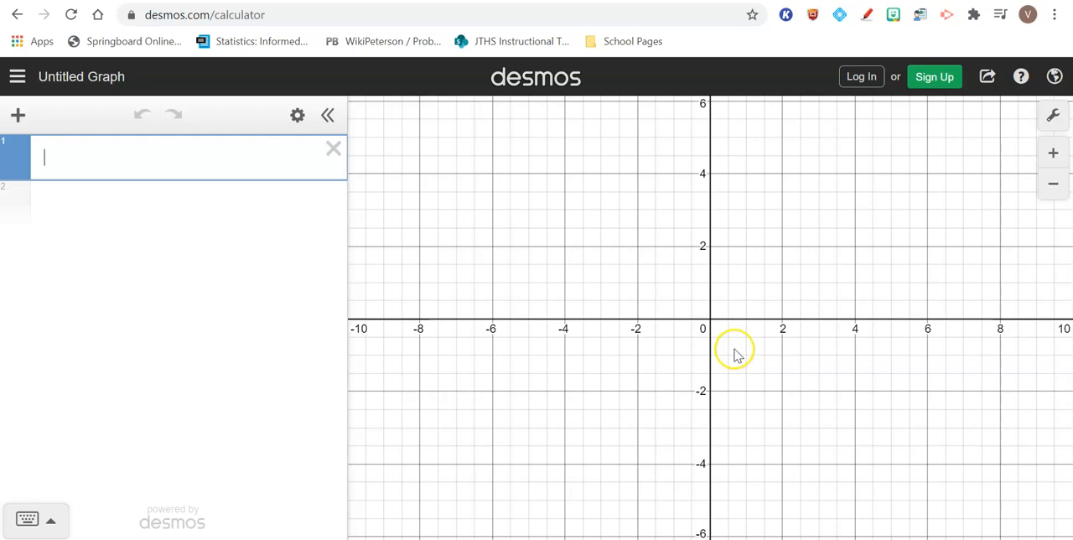
mouse_move(24, 517)
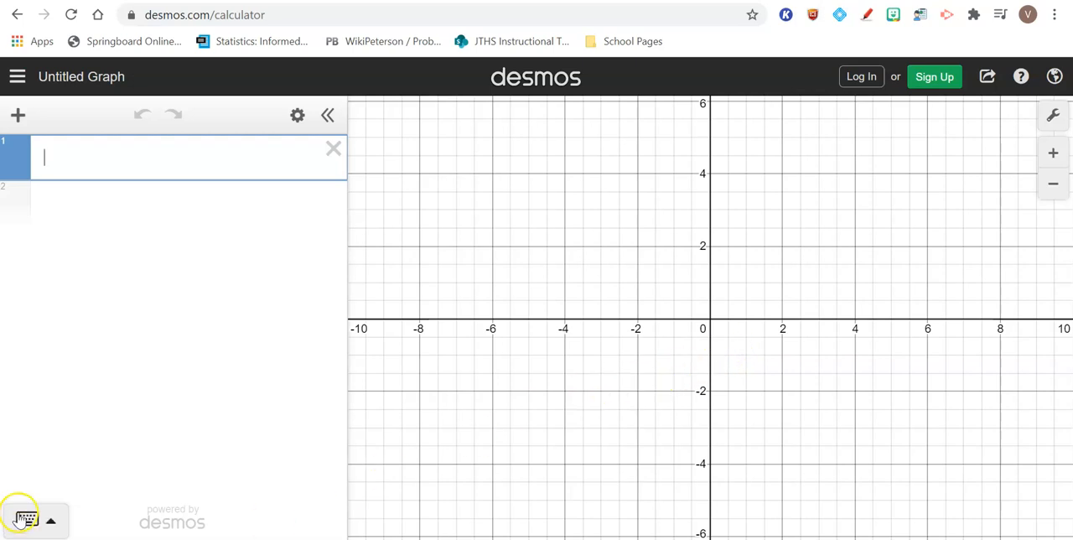
mouse_move(25, 520)
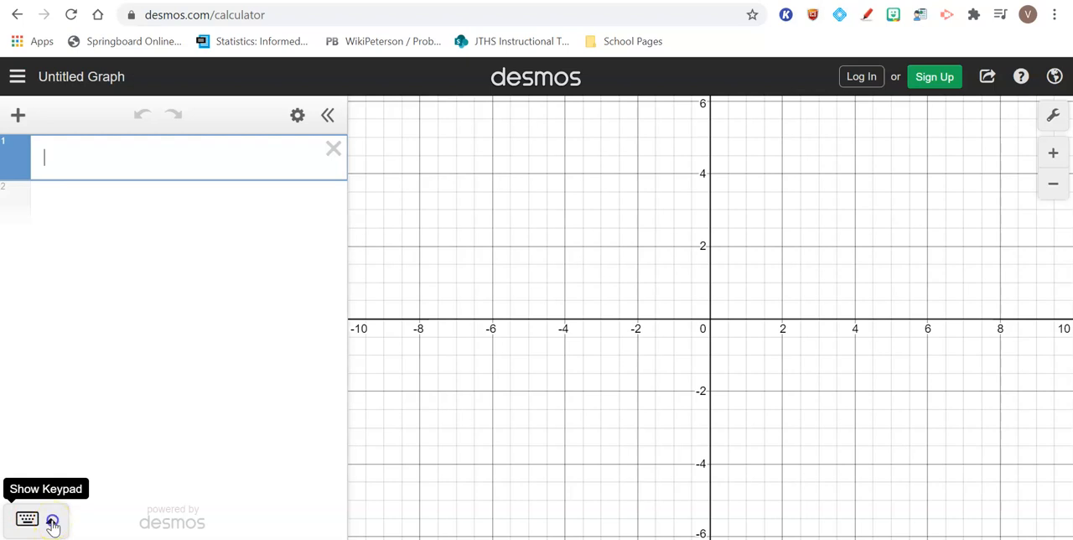
Insert an empty mean( ) from the keypad's Stats functions into the first expression.
left_click(52, 520)
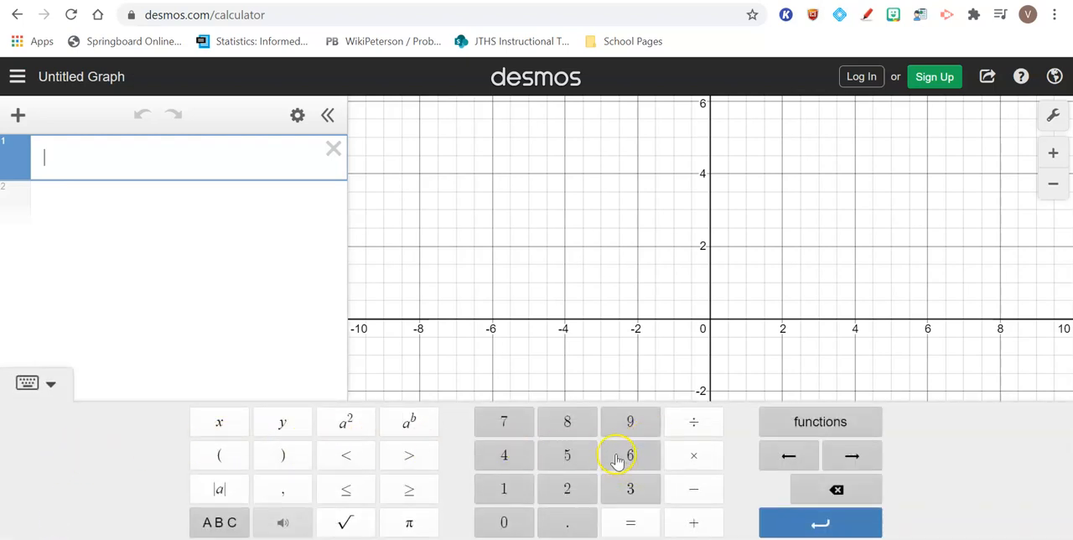
mouse_move(567, 456)
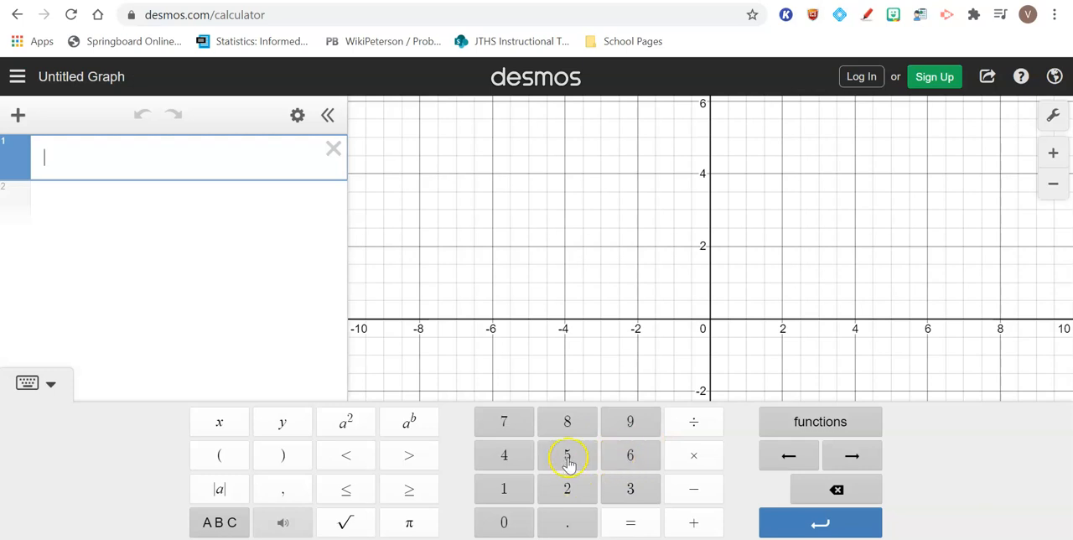
mouse_move(372, 480)
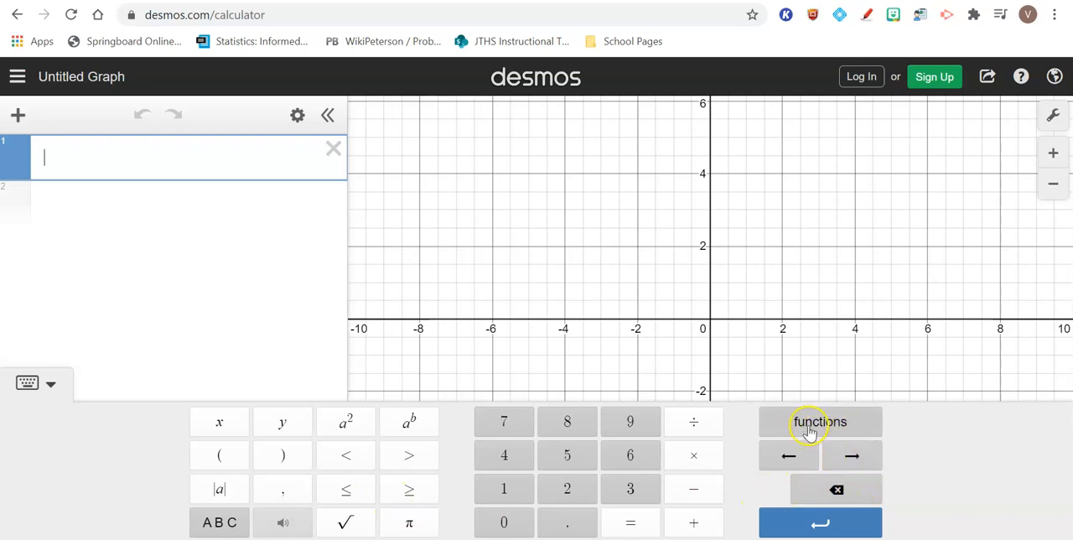
left_click(819, 421)
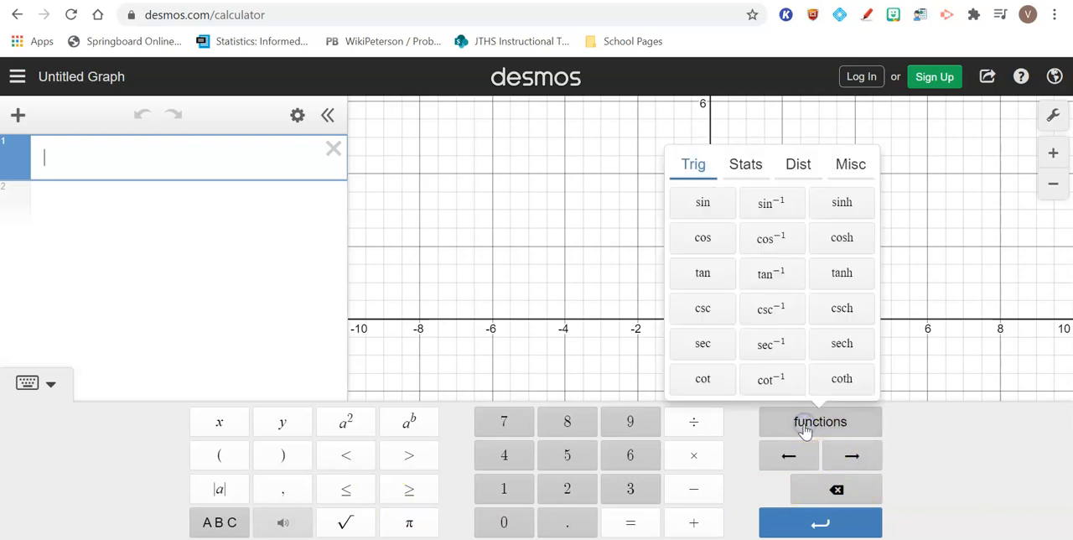
mouse_move(841, 272)
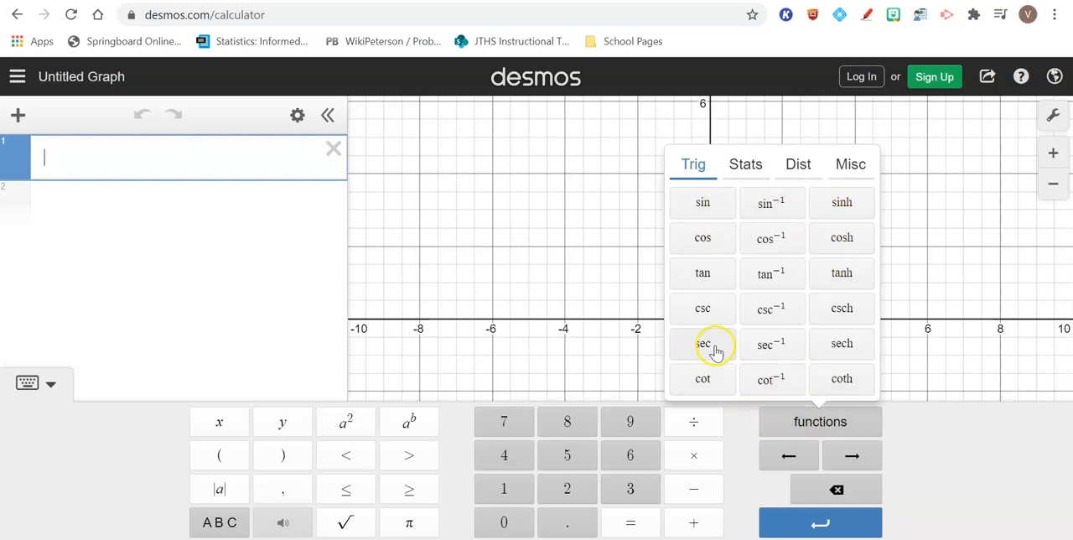
mouse_move(703, 201)
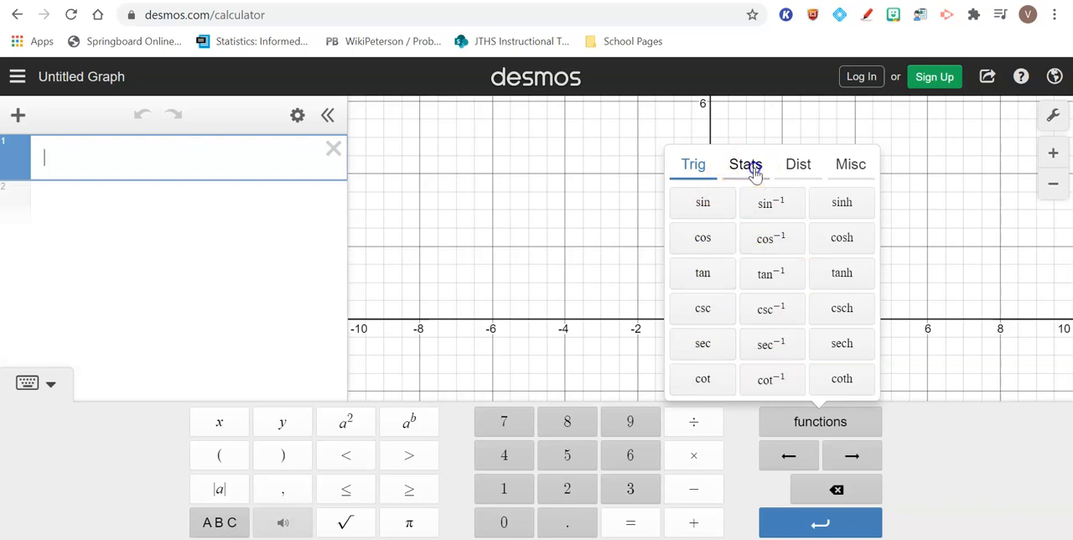
left_click(744, 165)
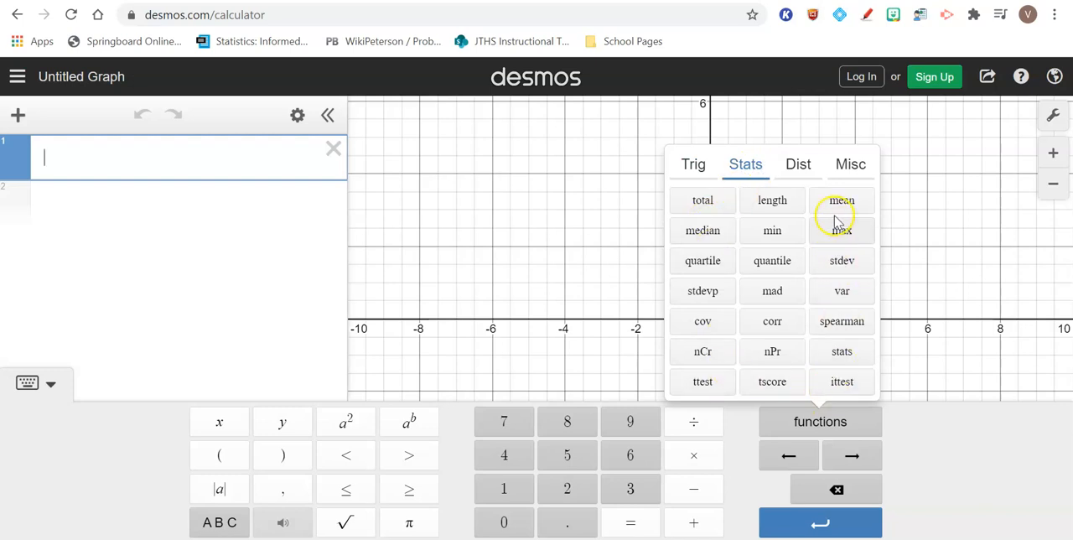
mouse_move(841, 231)
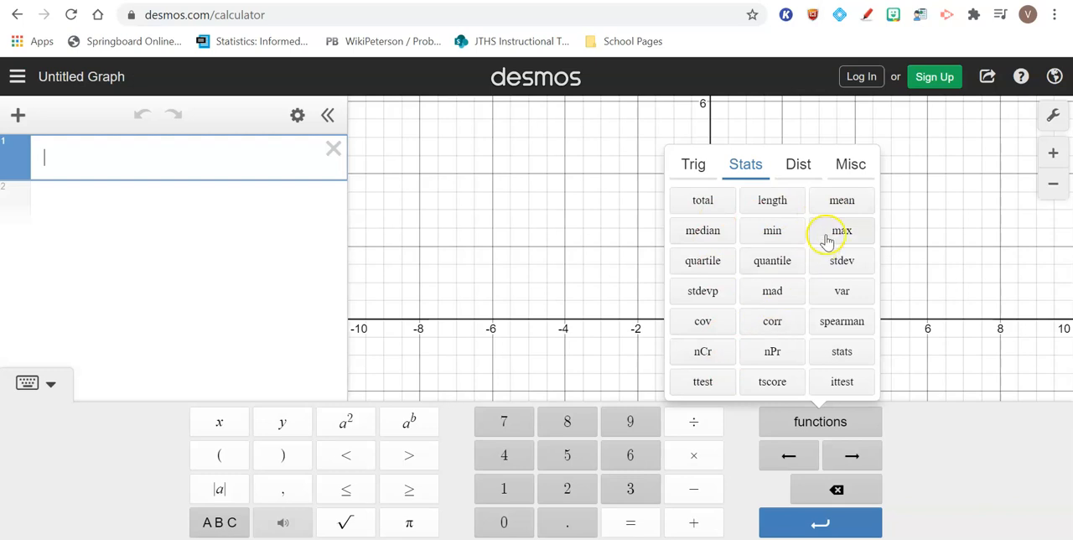
mouse_move(841, 268)
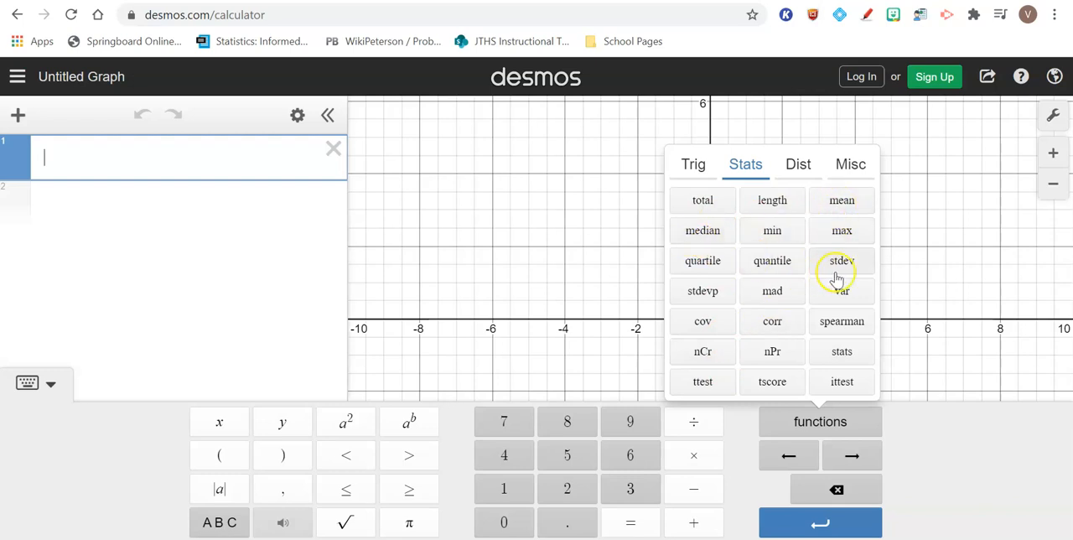
mouse_move(842, 208)
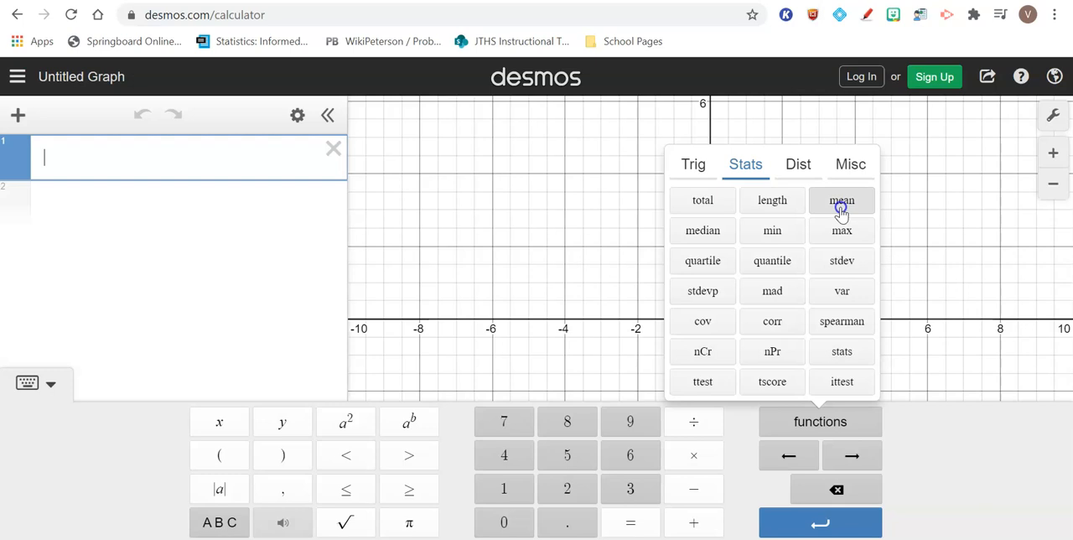
left_click(842, 199)
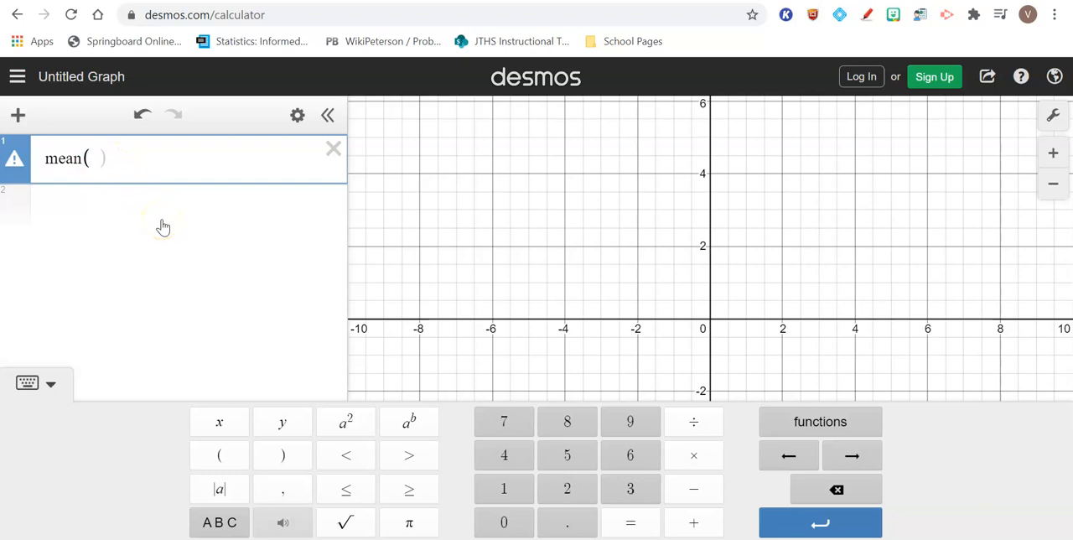
Fill mean( ) with 100,58,77,52,87,99,105,78 so it evaluates to 82.
type("1")
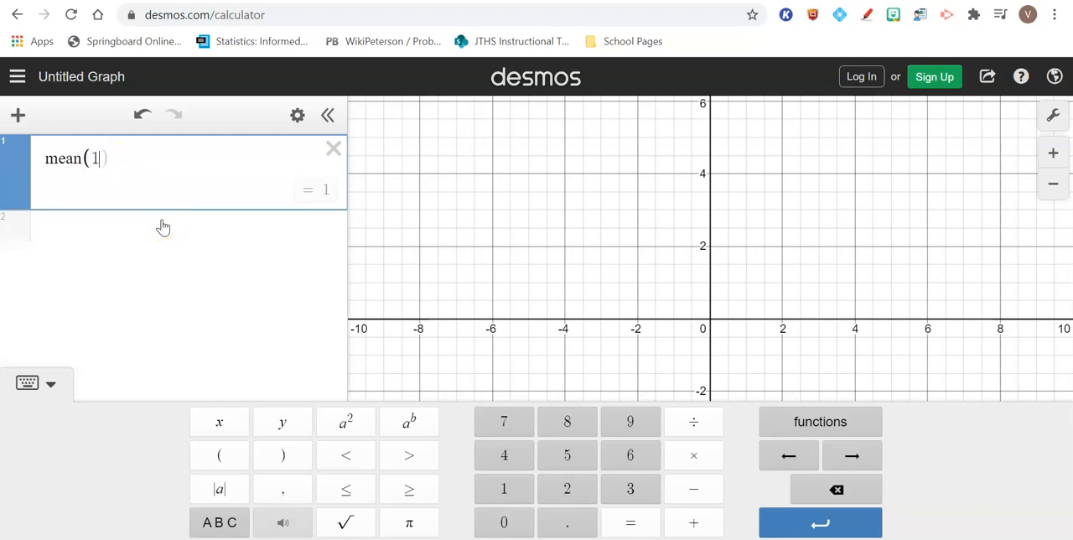
type("00,58,")
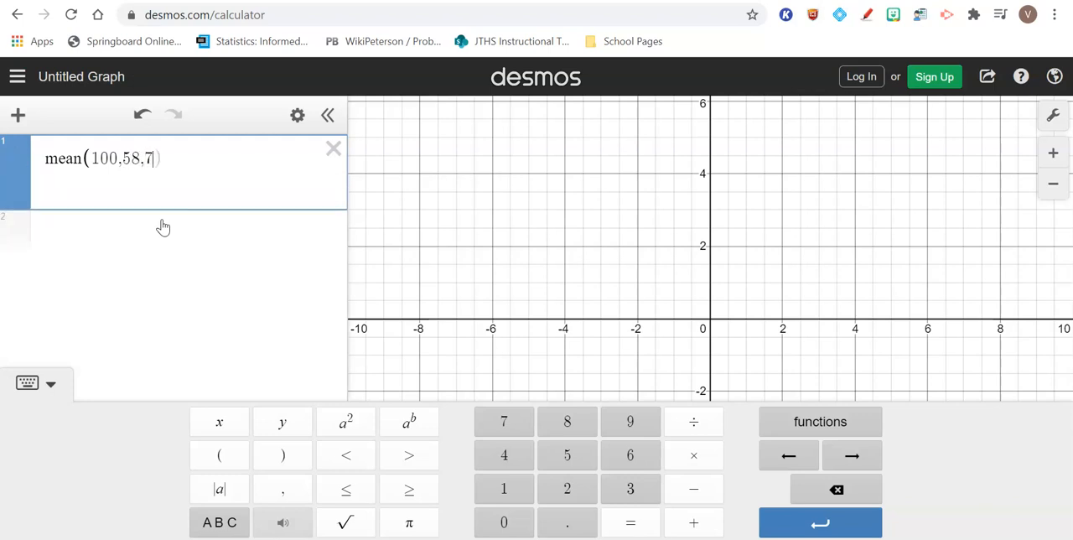
type("7,")
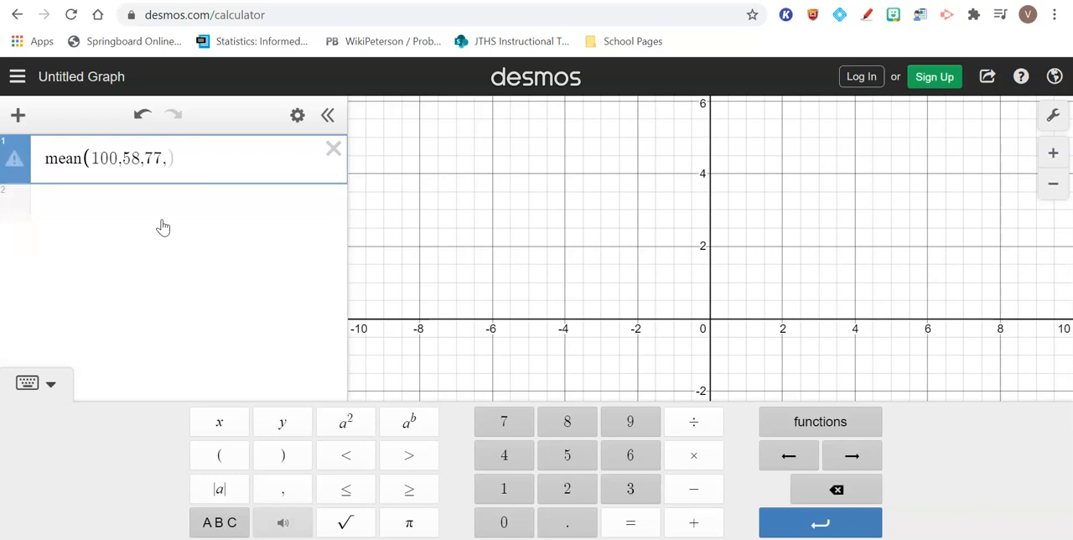
type("52,8")
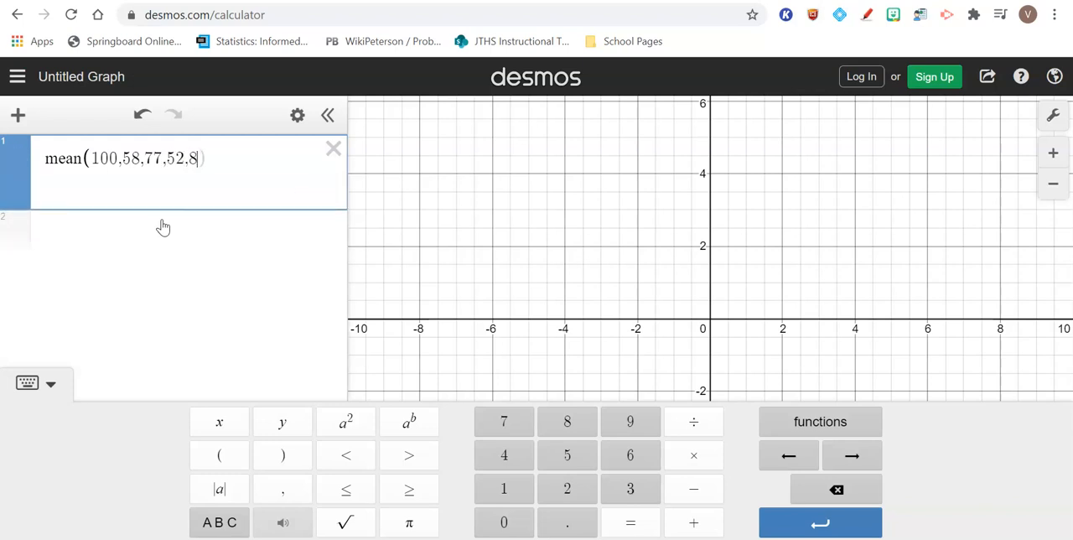
type("7,99")
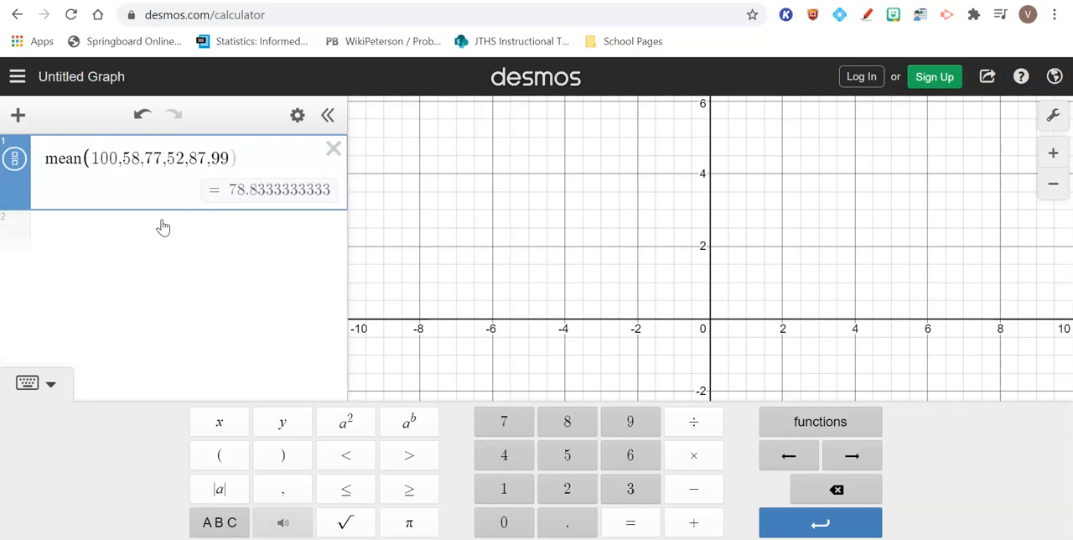
type(",105")
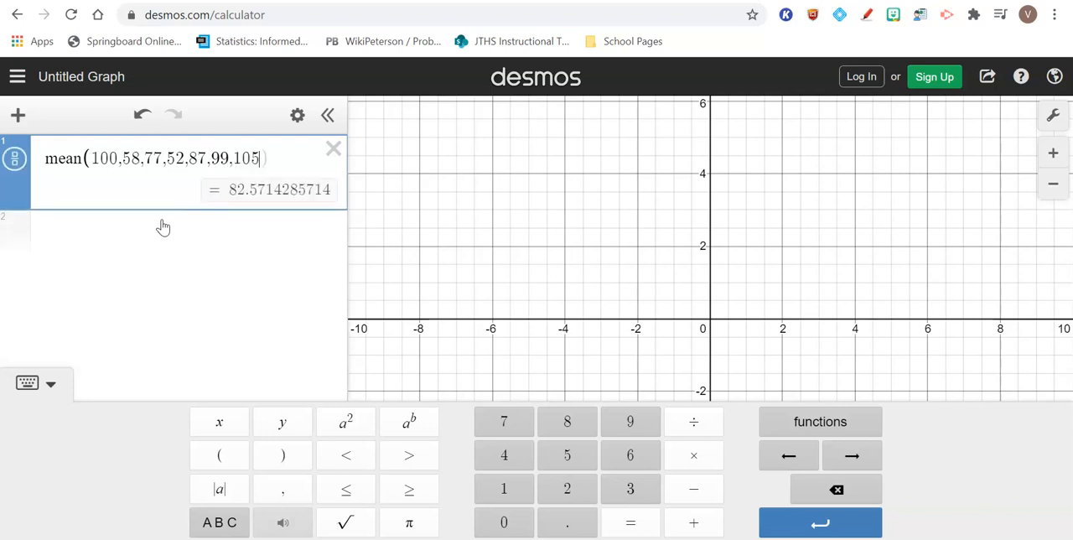
type(",78)")
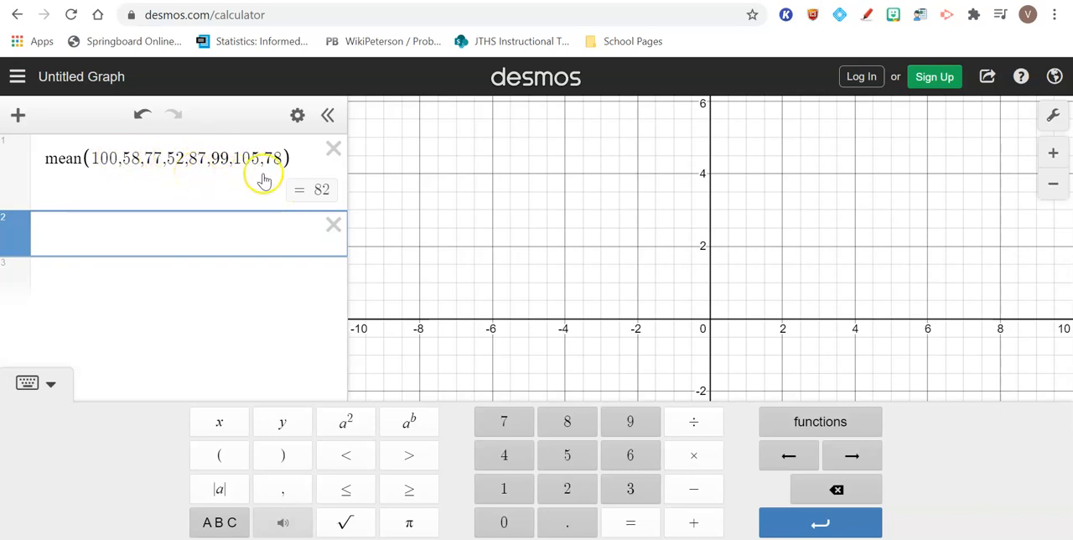
Add median(100,58,77,52,87,99,105,78) on the second line, giving 82.5.
left_click(819, 420)
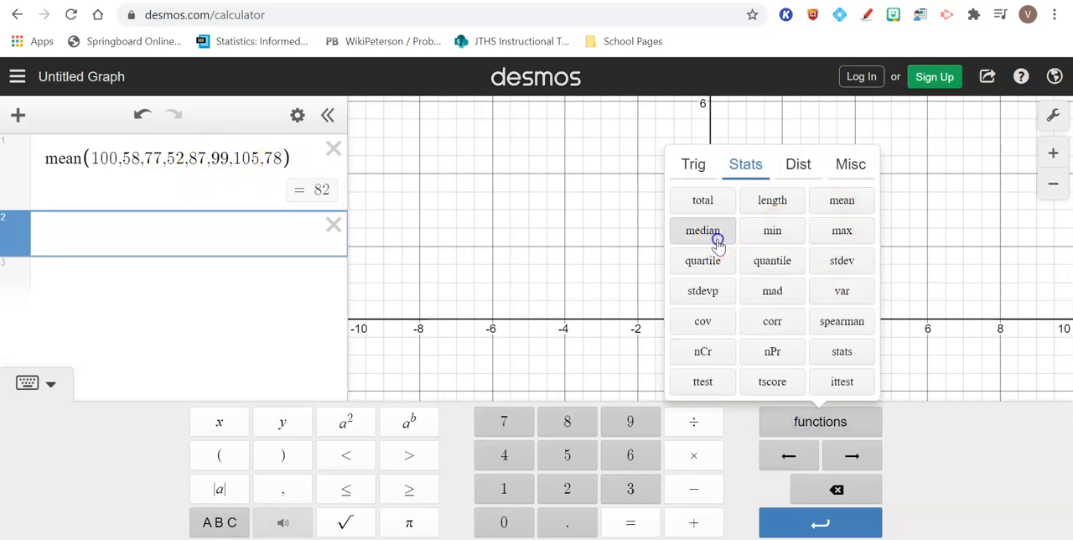
left_click(702, 231)
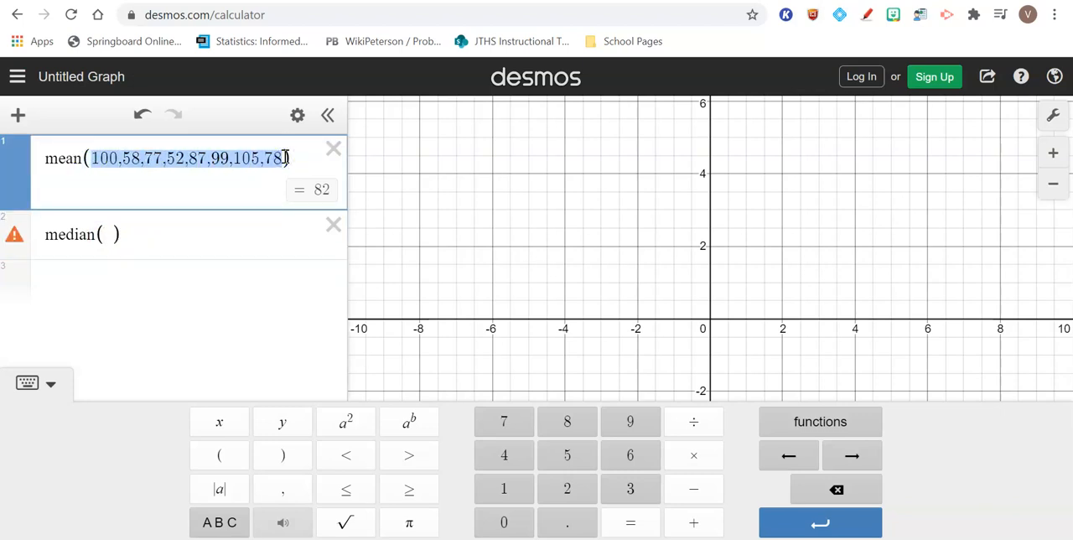
left_click(109, 234)
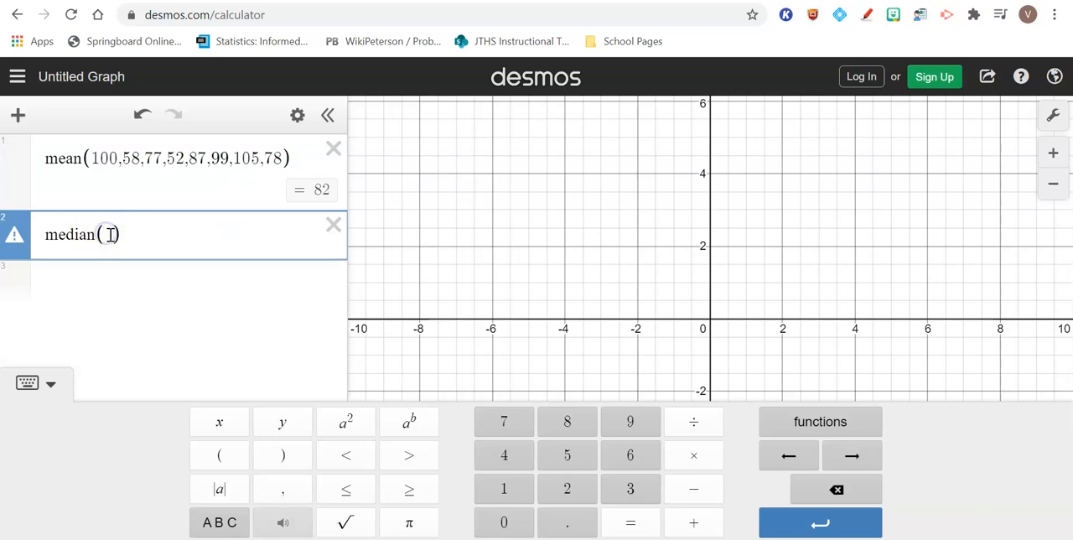
type("100,58,77,52,87,99,105,78")
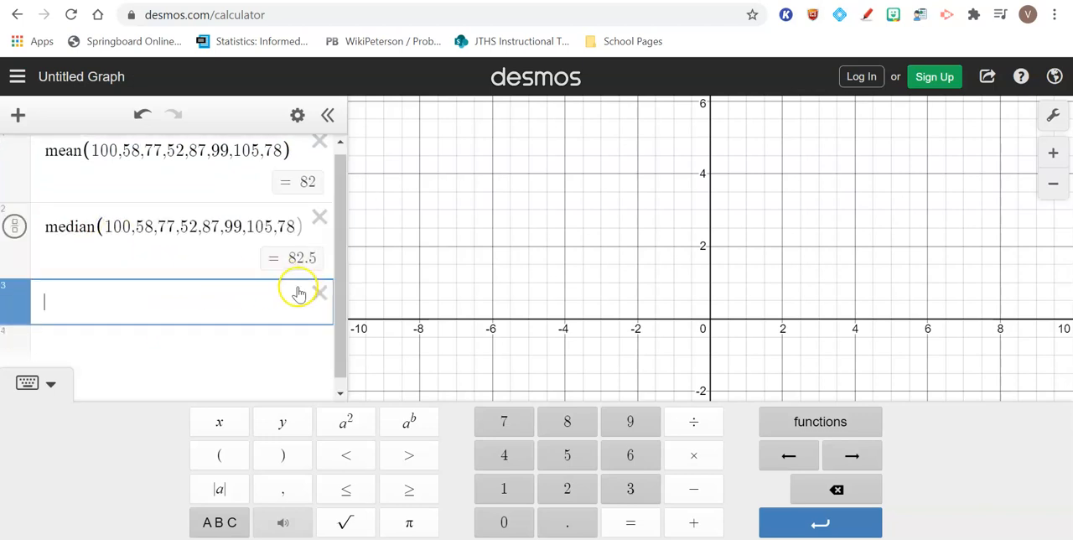
mouse_move(286, 266)
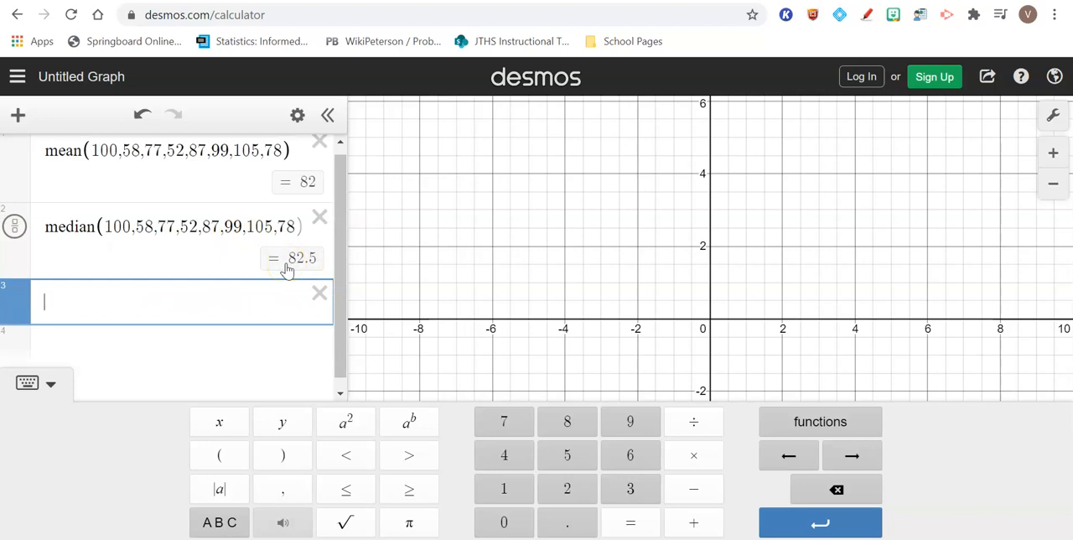
mouse_move(199, 208)
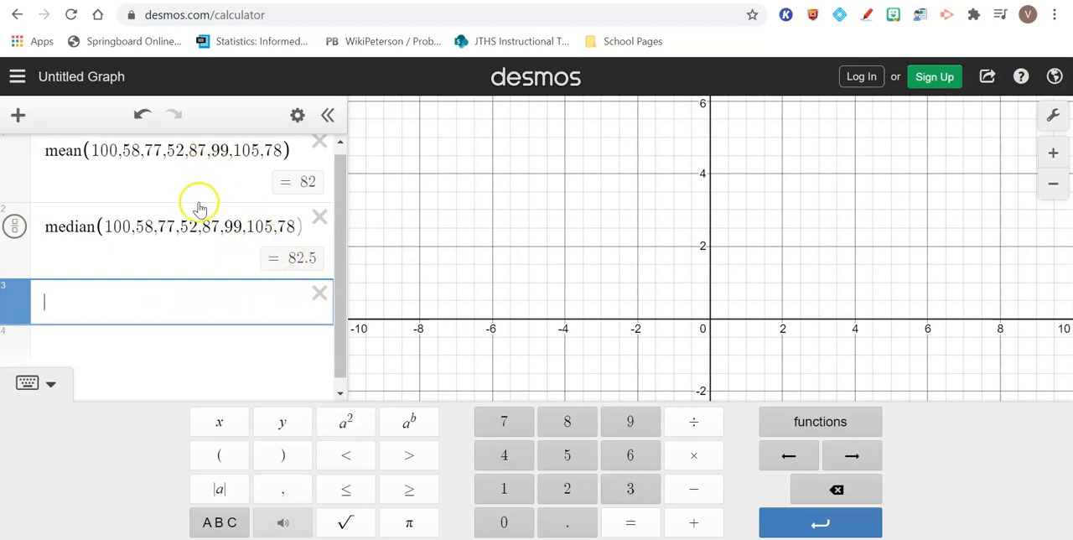
mouse_move(167, 150)
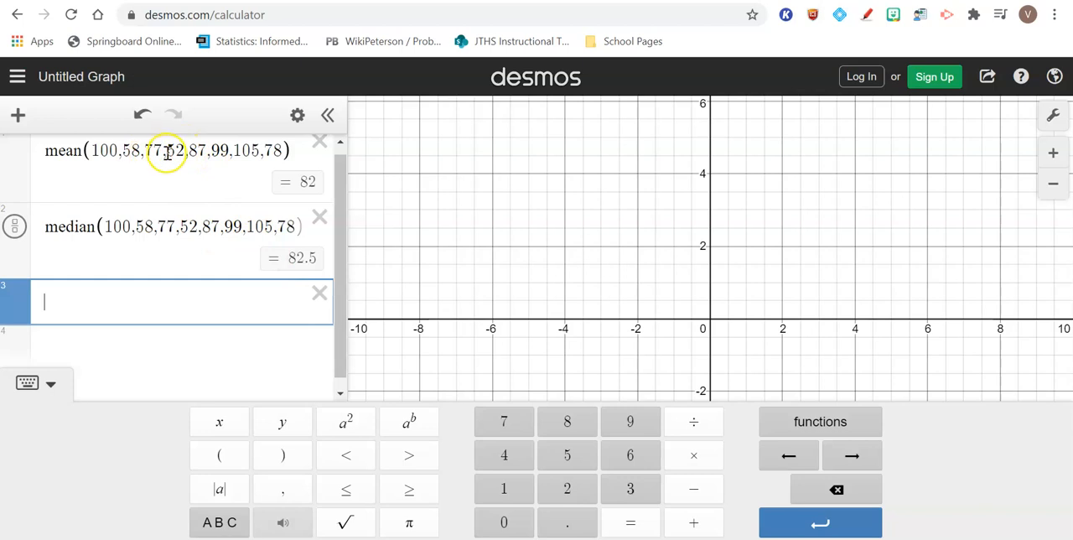
mouse_move(111, 344)
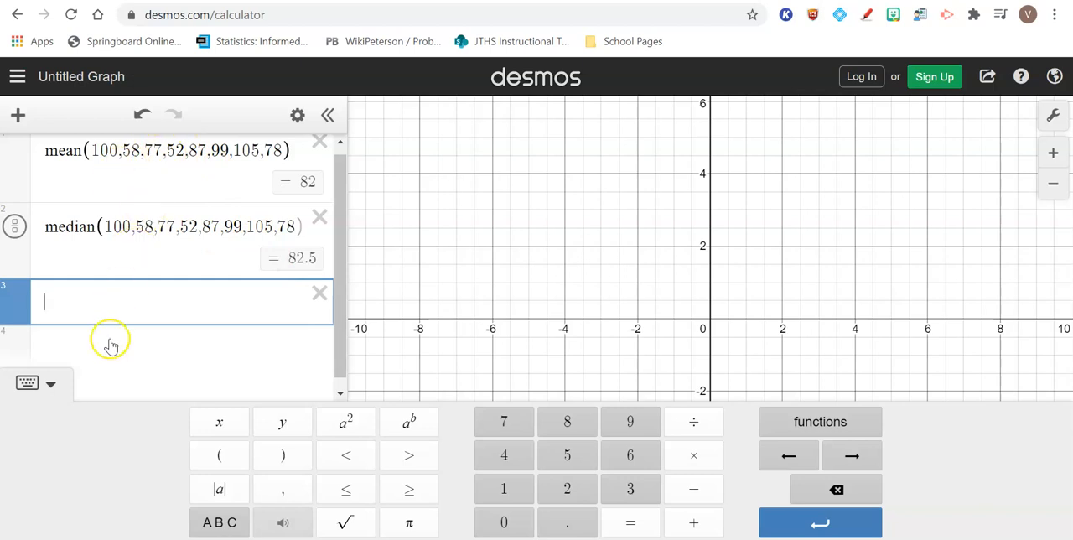
mouse_move(771, 400)
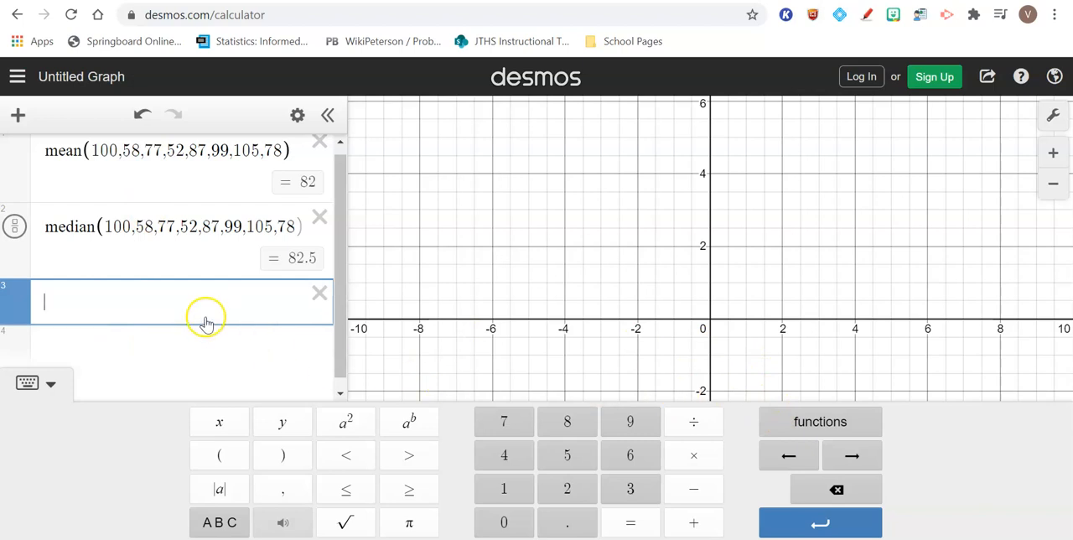
Add stdev(100,58,77,52,87,99,105,78) on the third line, giving about 19.58.
left_click(820, 421)
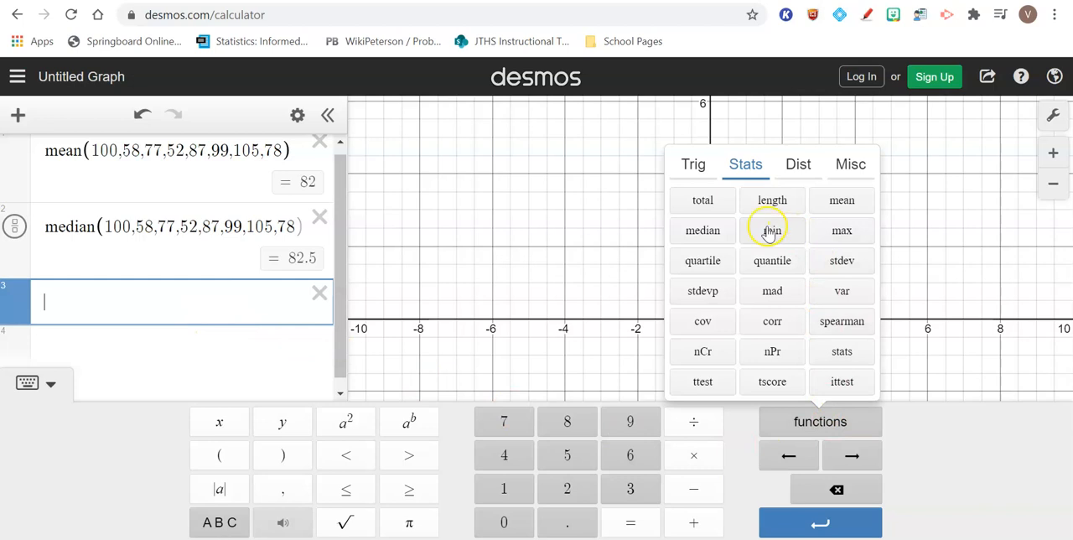
mouse_move(801, 214)
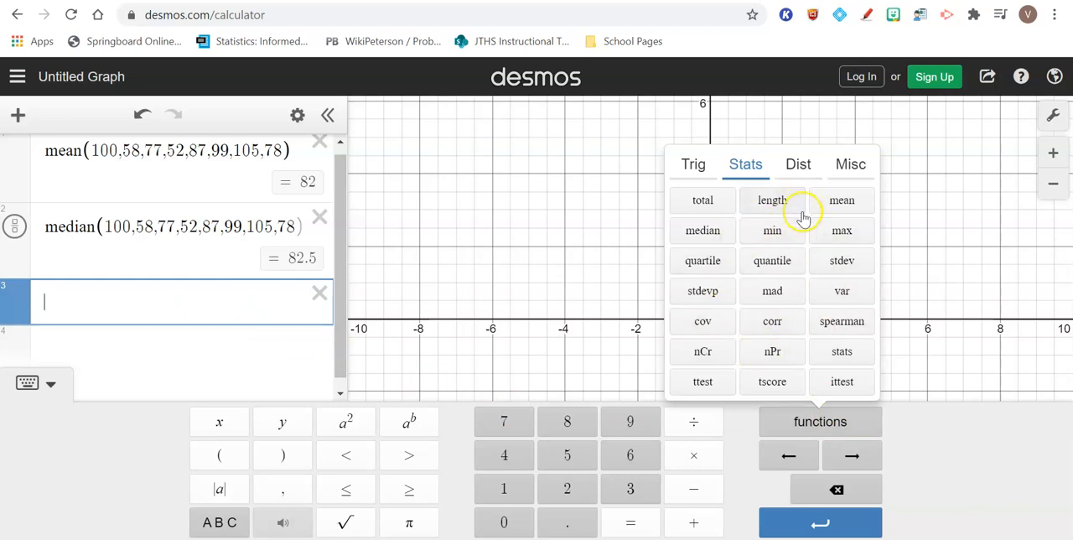
mouse_move(841, 262)
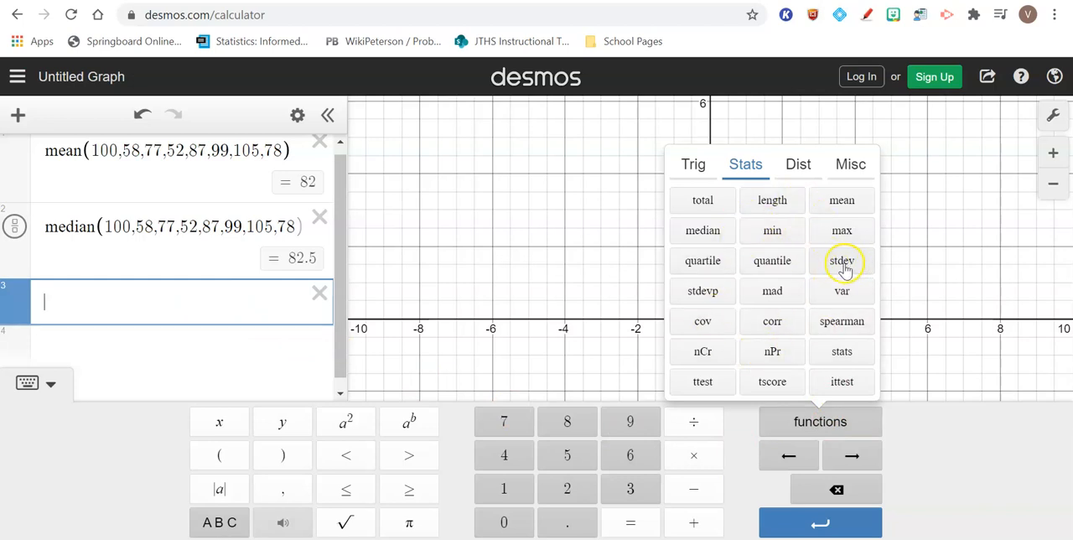
mouse_move(820, 268)
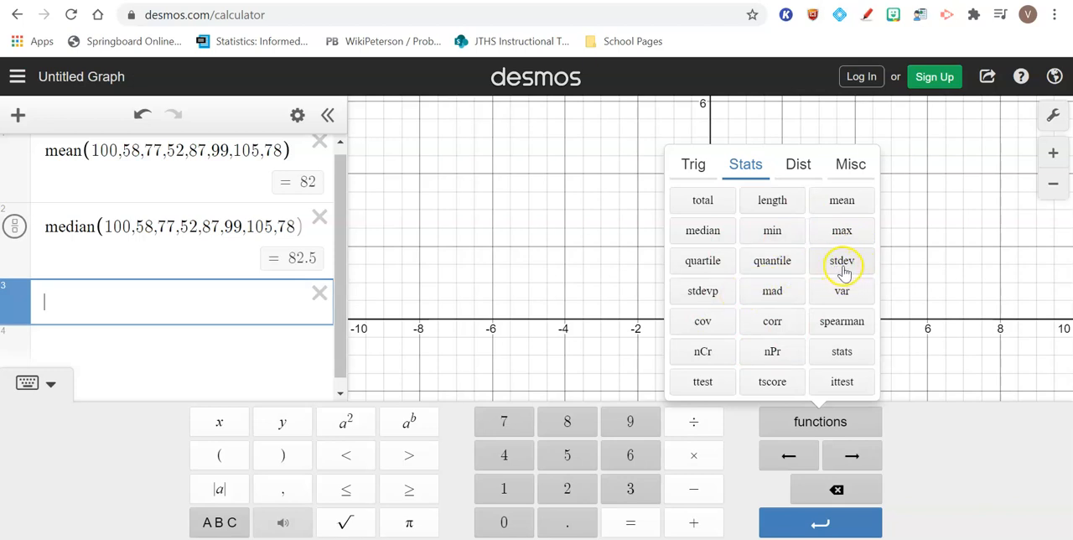
left_click(841, 261)
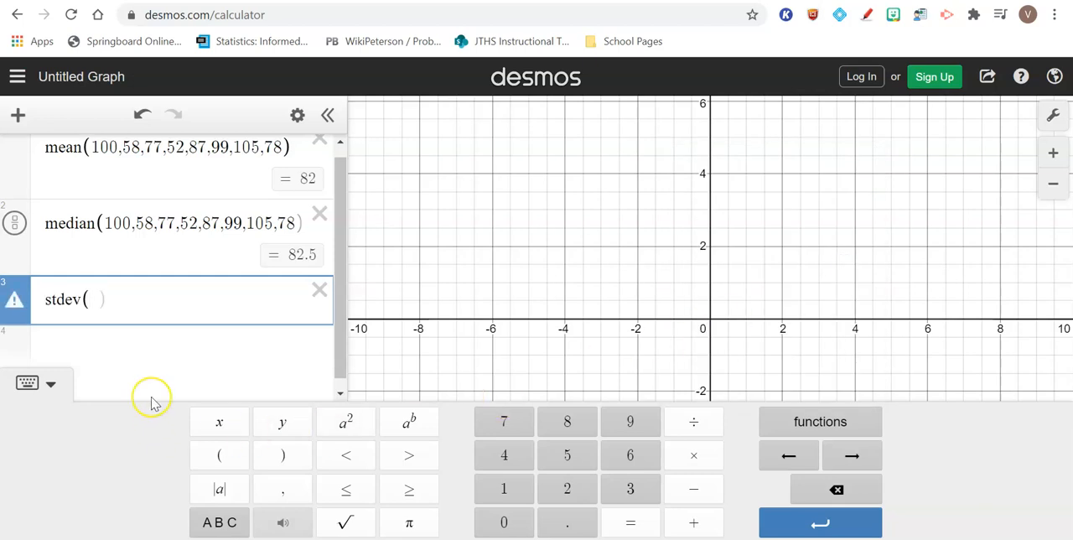
type("100,58,77,52,87,99,105,78")
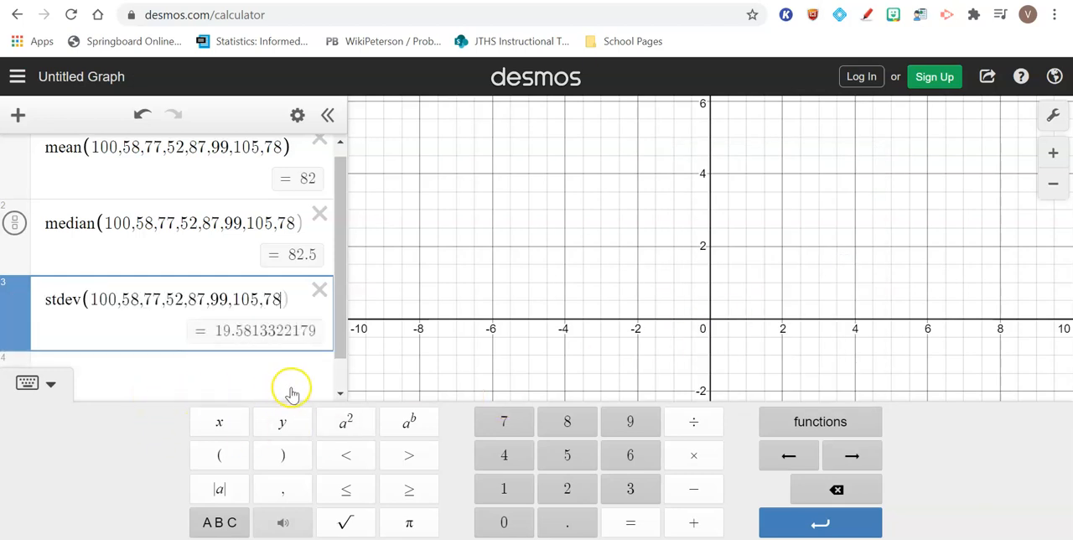